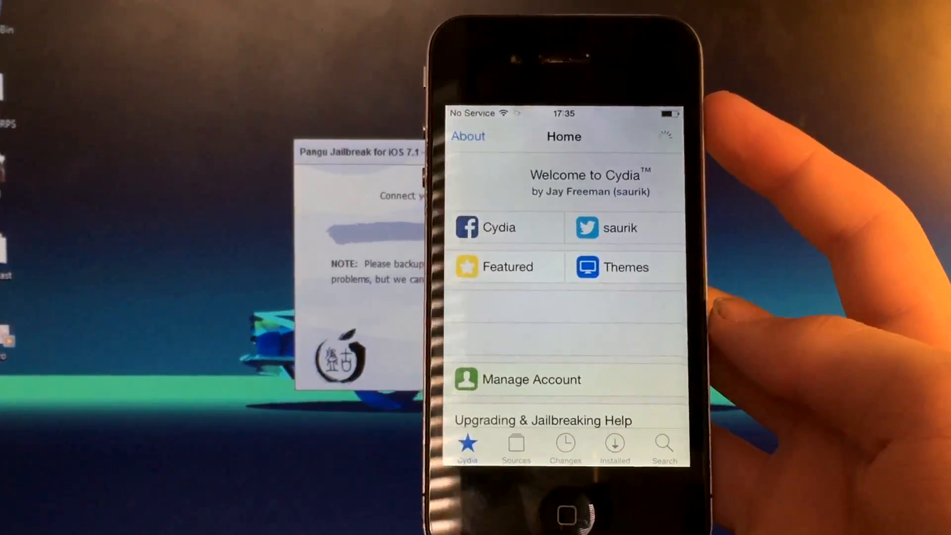
Review the Changes list, then view the Sources list with BigBoss and ModMyi repositories.
scroll("down", 3)
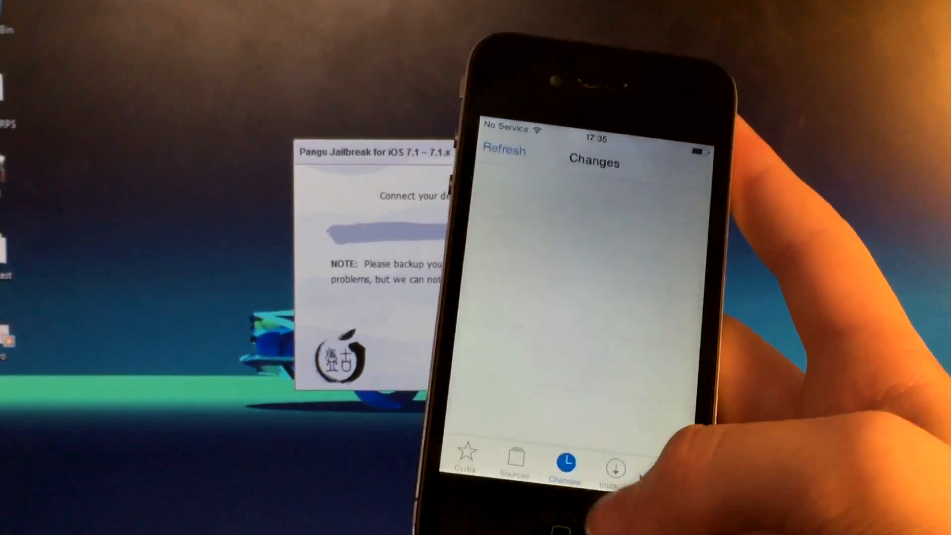
left_click(514, 461)
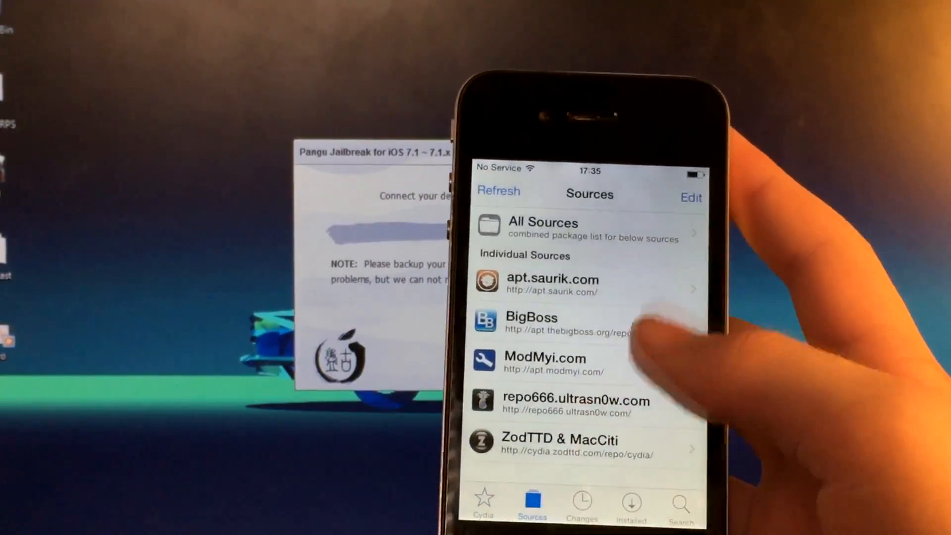